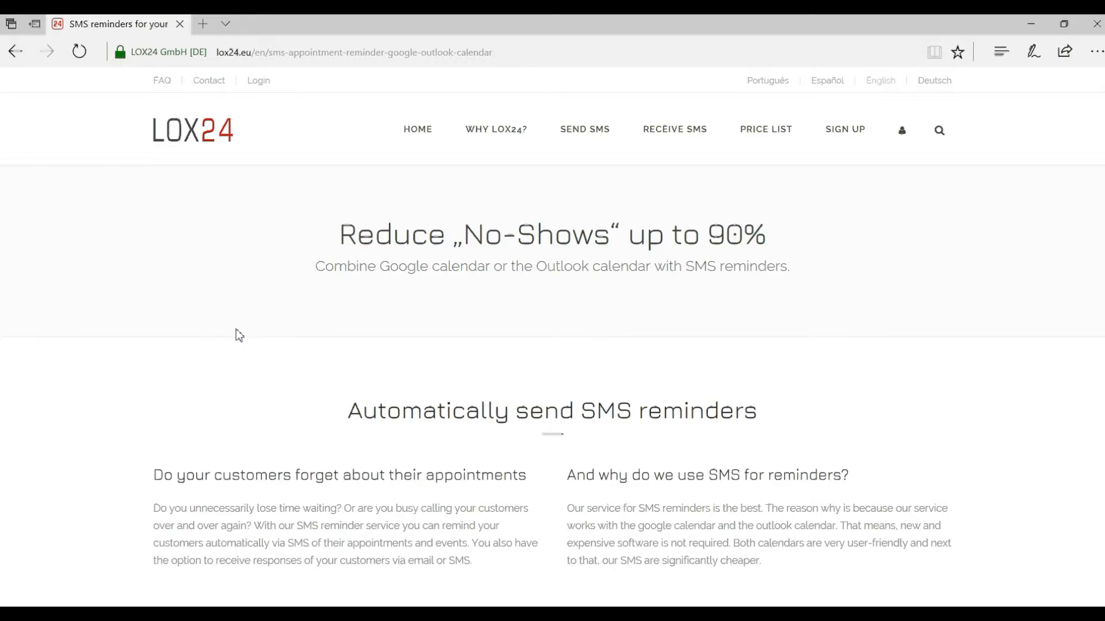
# - Highlight the phrase 'Outlook calendar' in the Lox24 page tagline and bring up the installed apps list
pyautogui.doubleClick(546, 266)
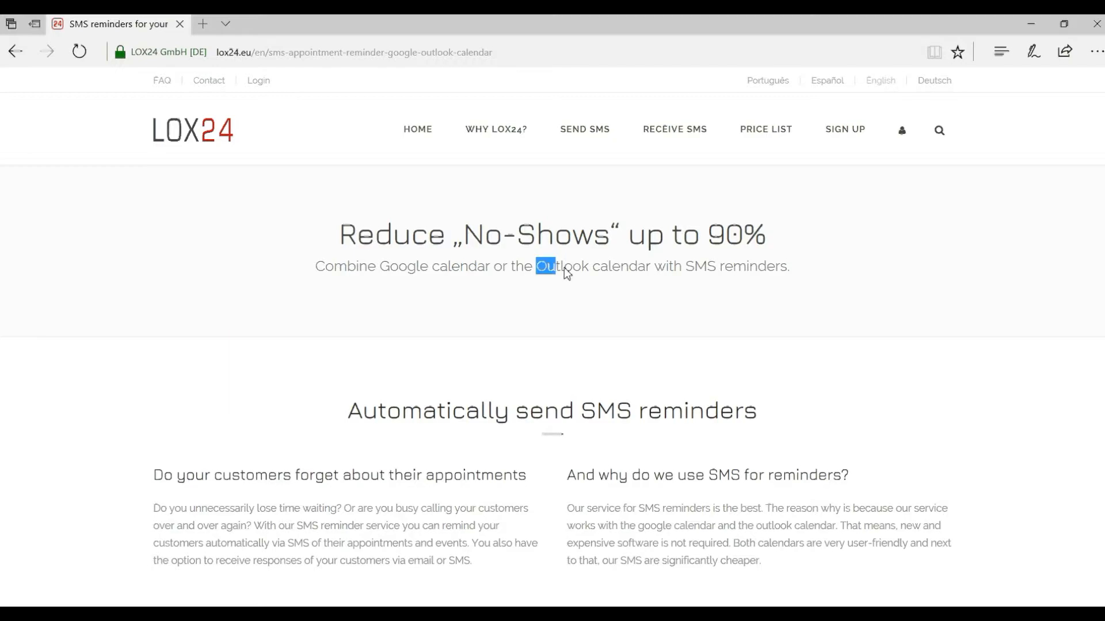
pyautogui.moveTo(542, 266); pyautogui.dragTo(651, 266)
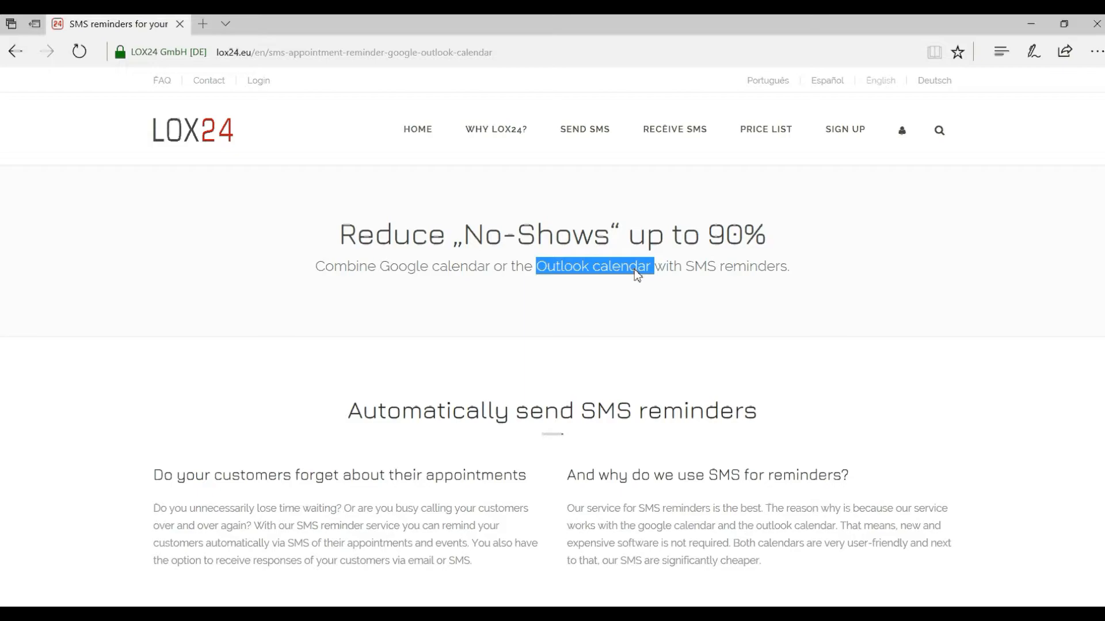
pyautogui.click(594, 266)
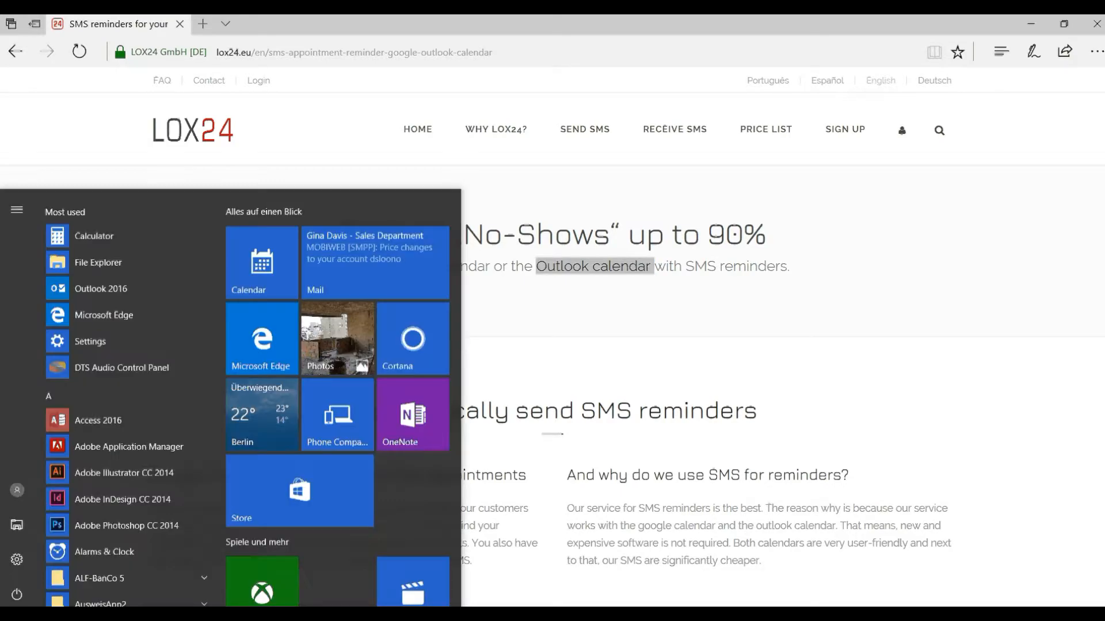
# - Launch Outlook 2016 and confirm the 'test' profile to reach the empty SMS mailbox inbox
pyautogui.click(100, 291)
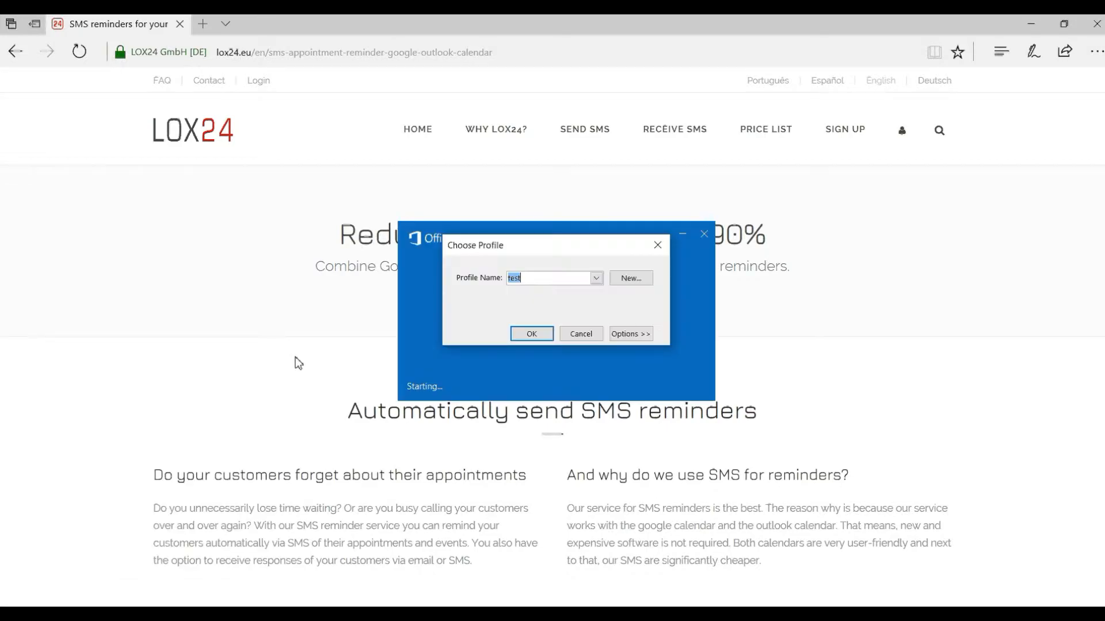
pyautogui.click(531, 334)
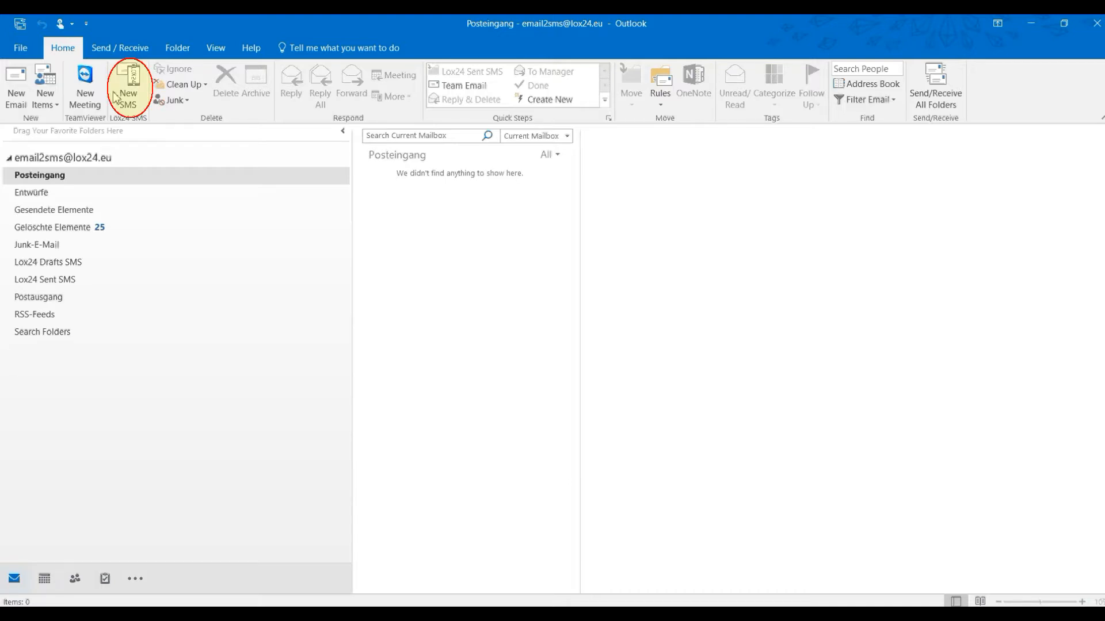
pyautogui.moveTo(129, 88)
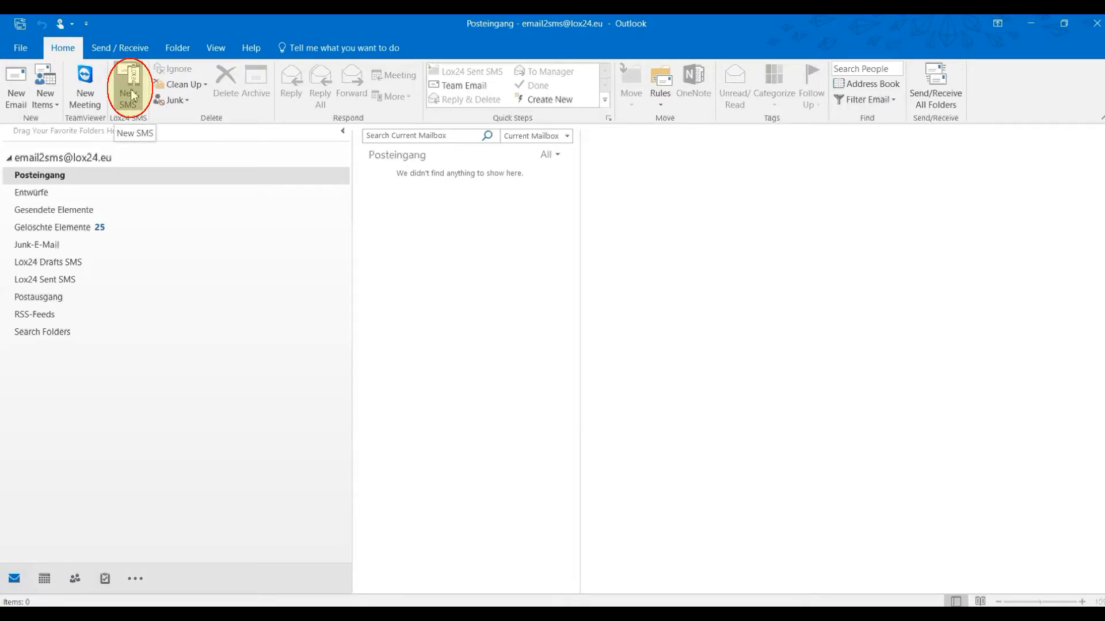
# - Start a new SMS and bring up the Lox24 plugin settings showing the account data
pyautogui.click(128, 88)
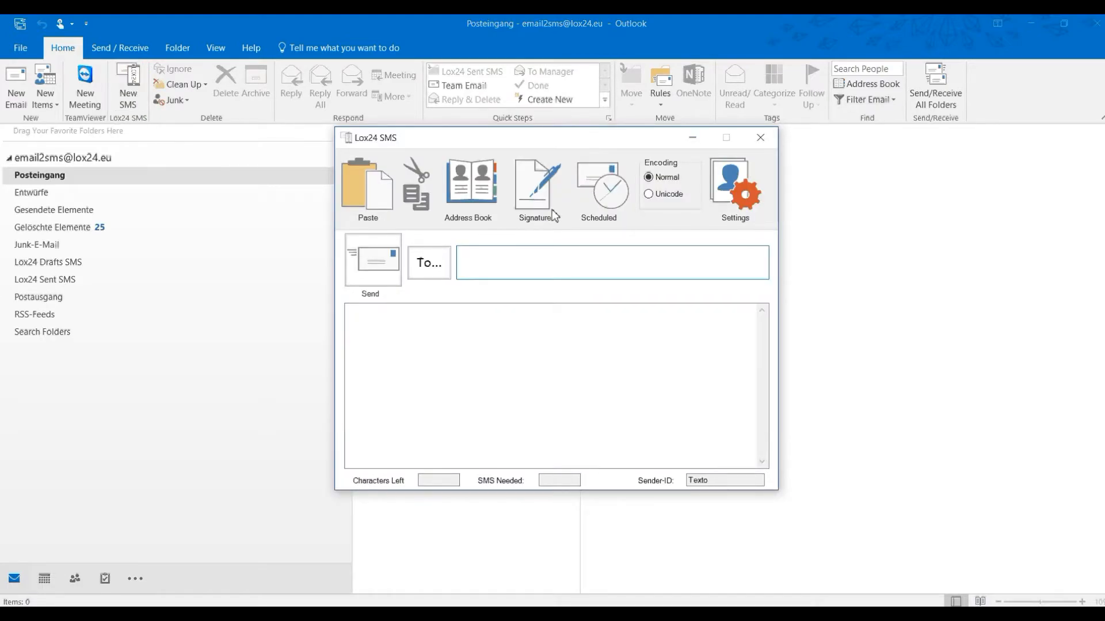
pyautogui.click(734, 188)
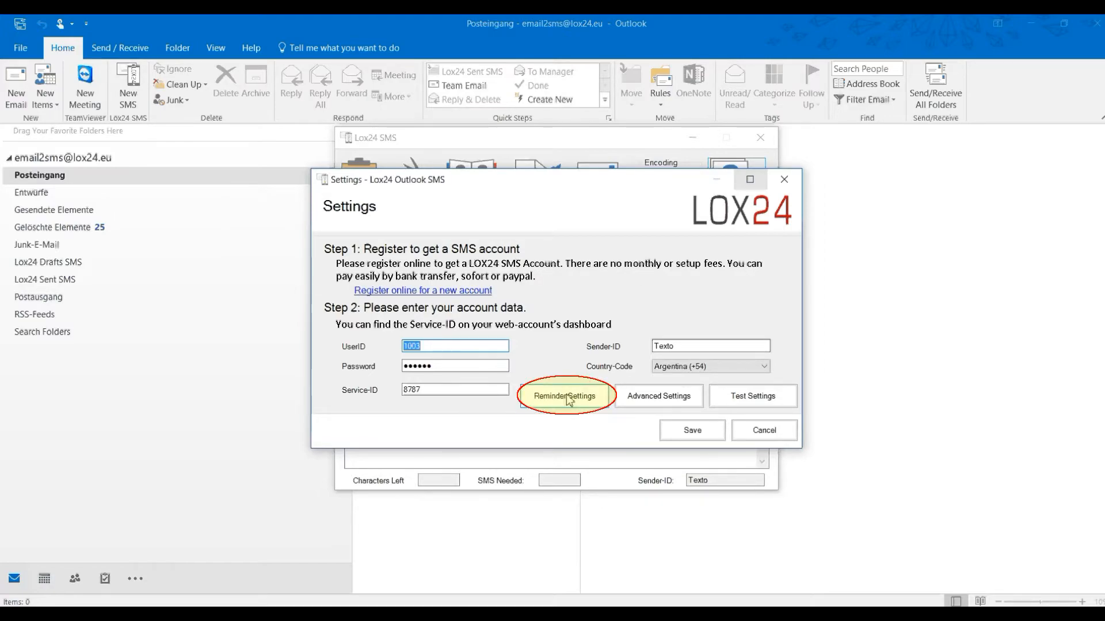
# - In Reminder Settings, name the template and write 'Hello, please remember your appointment at $STARTTIME$'
pyautogui.click(564, 394)
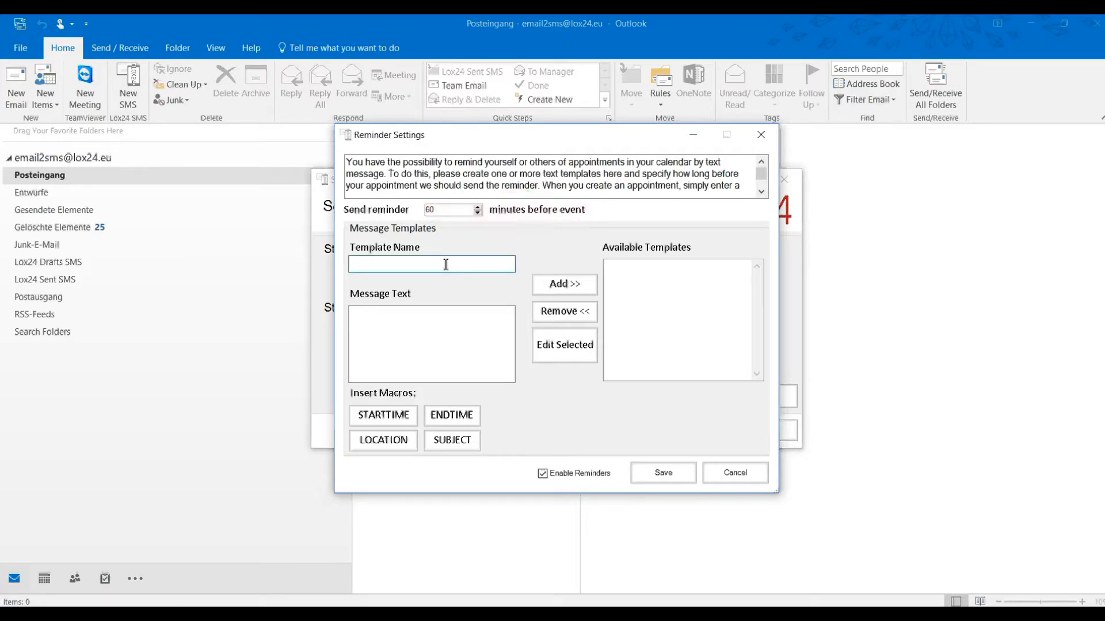
pyautogui.write('TemplateName')
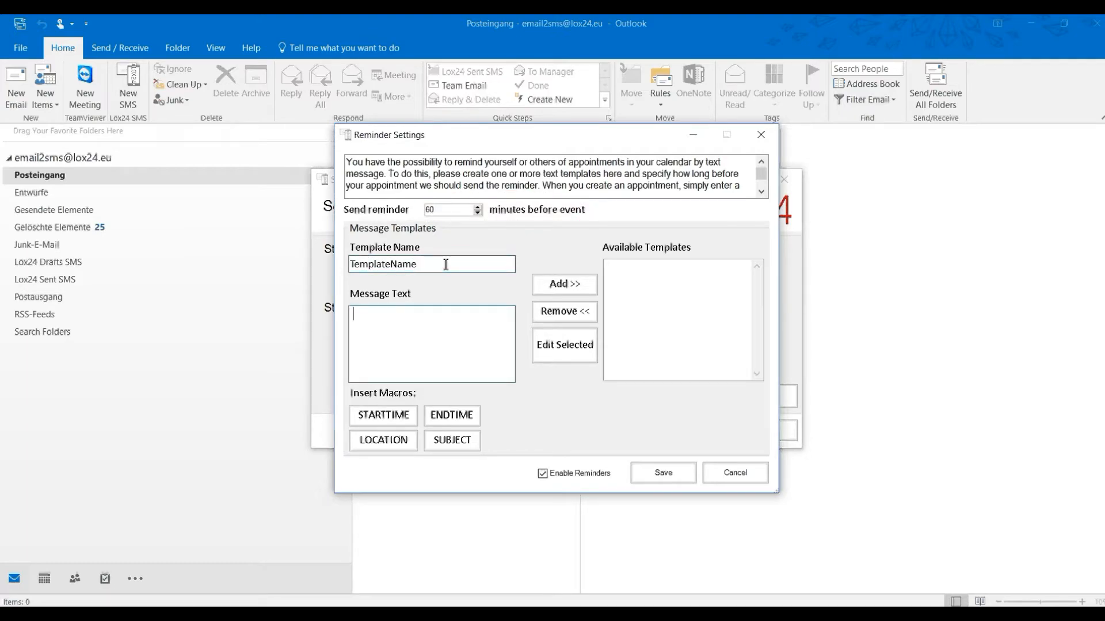
pyautogui.write('Hello, p')
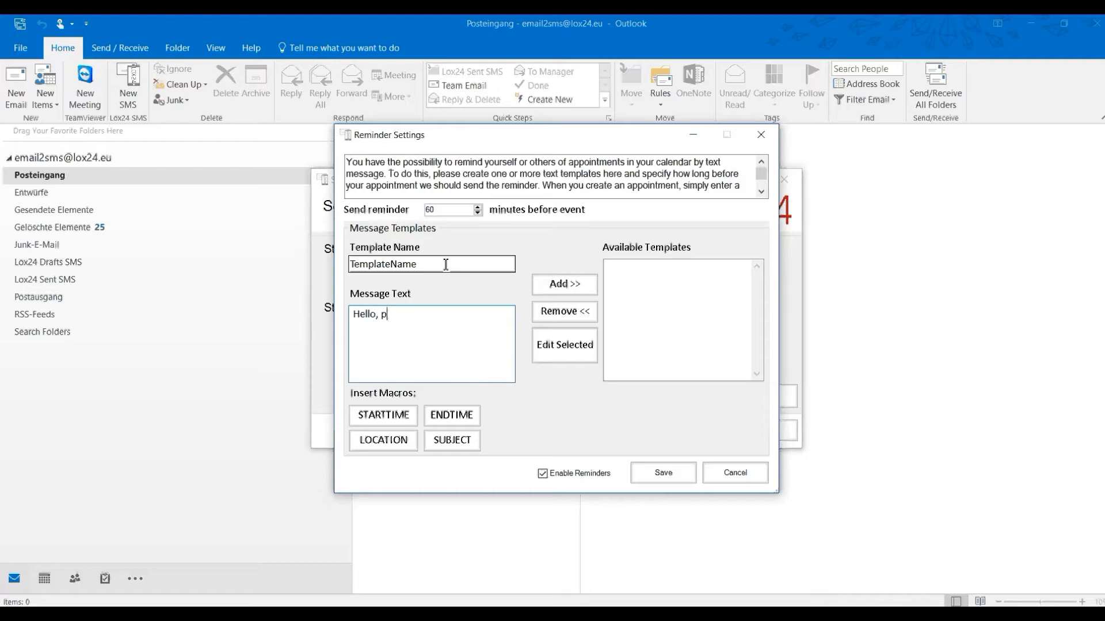
pyautogui.write('lease remeber your')
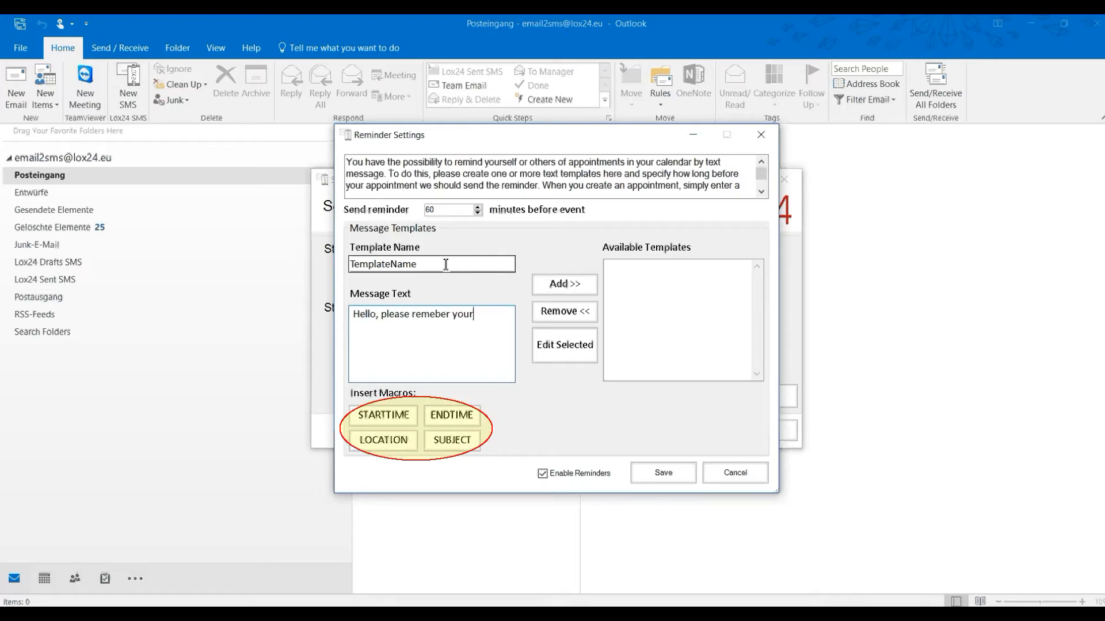
pyautogui.write('appoin')
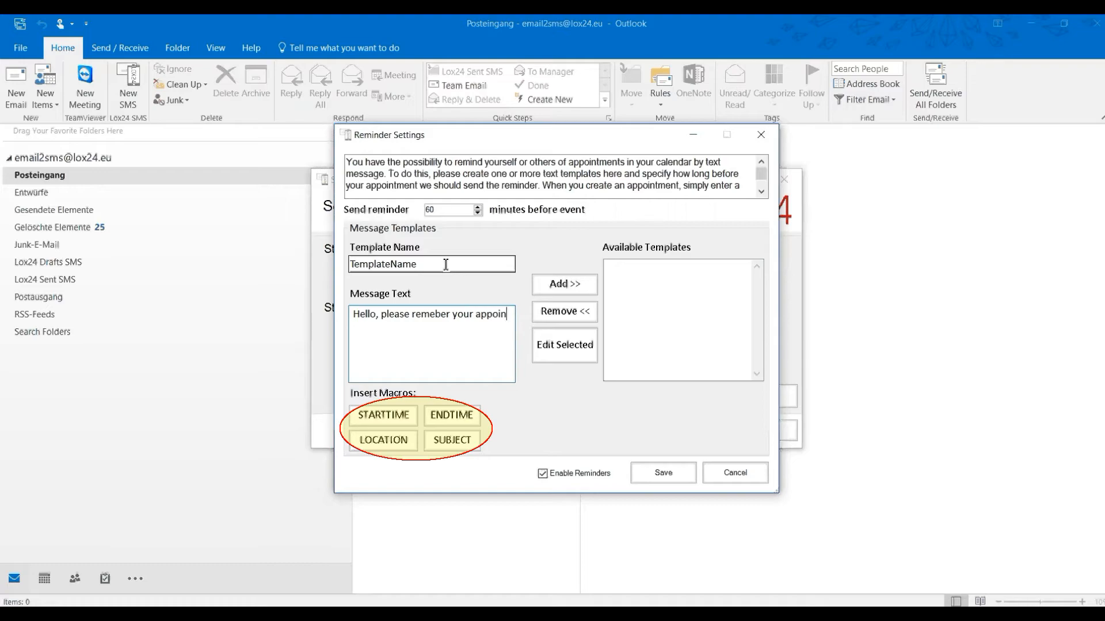
pyautogui.write('tment')
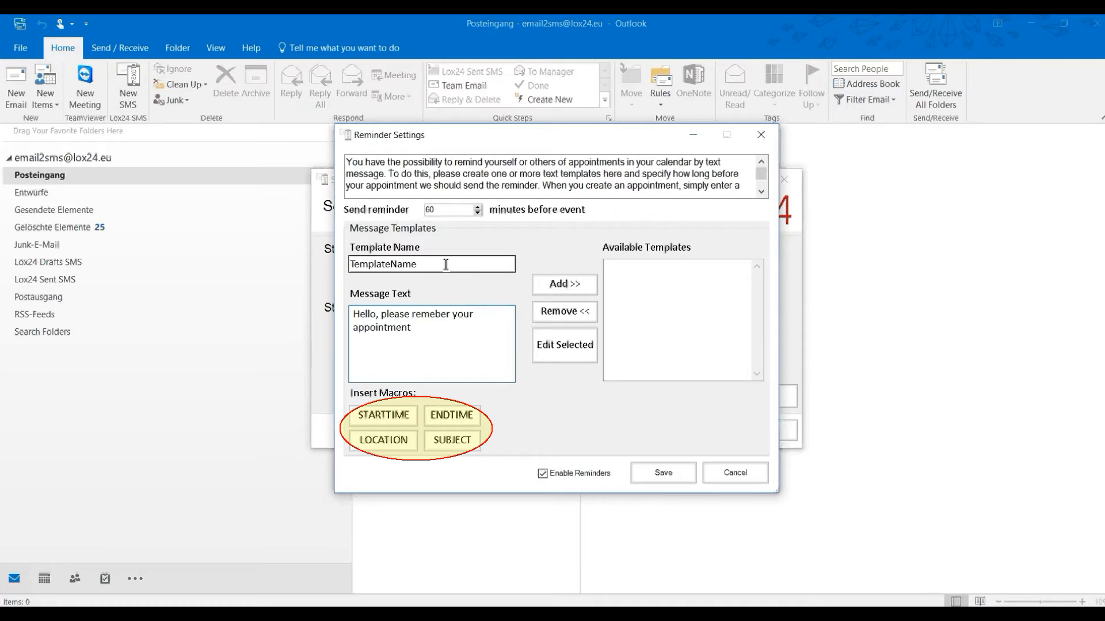
pyautogui.write('a')
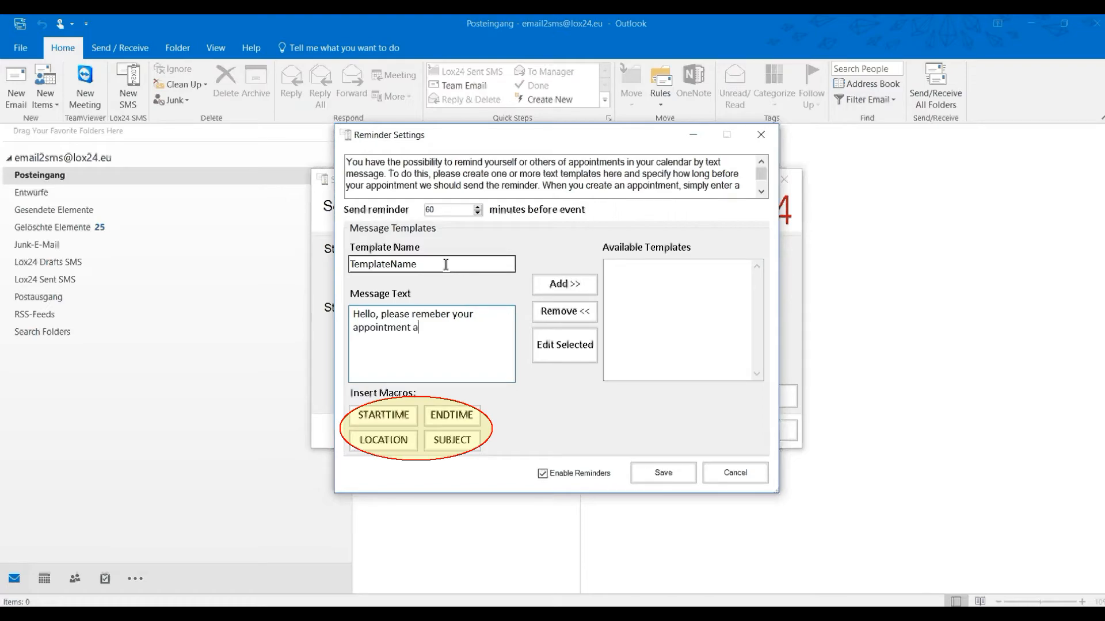
pyautogui.click(382, 415)
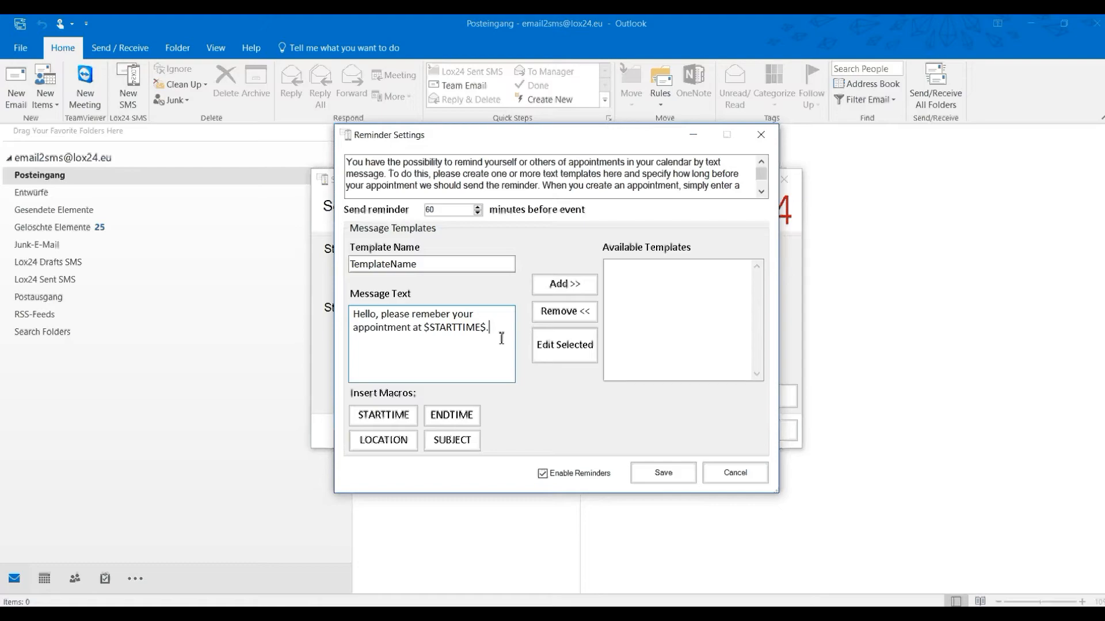
# - Add TemplateName to the template list, enable reminders, and save the reminder and account settings
pyautogui.click(564, 285)
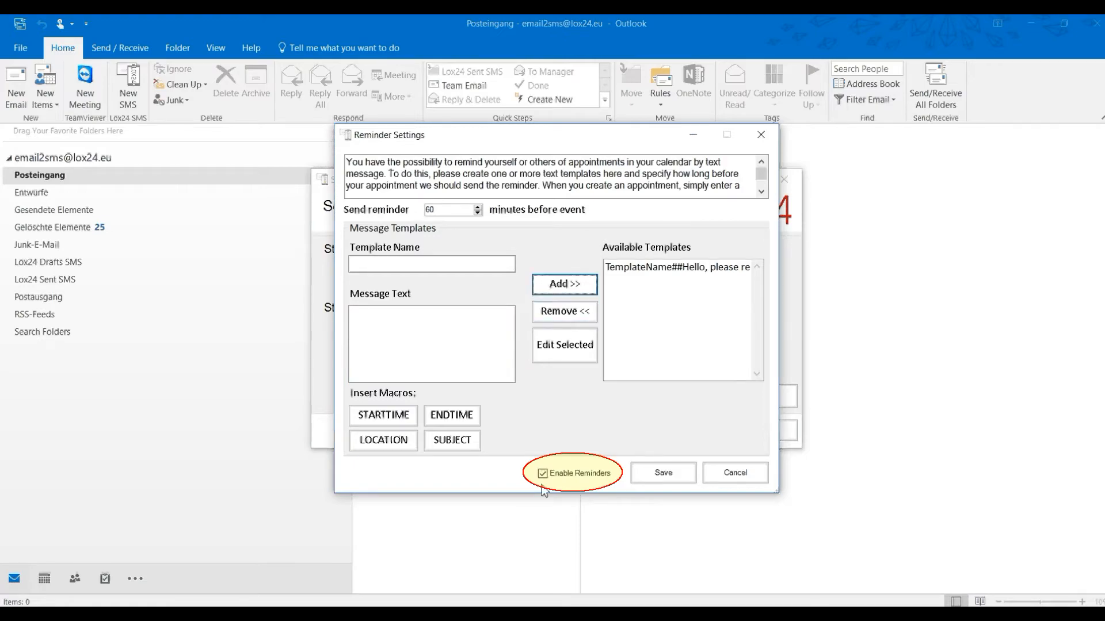
pyautogui.click(540, 473)
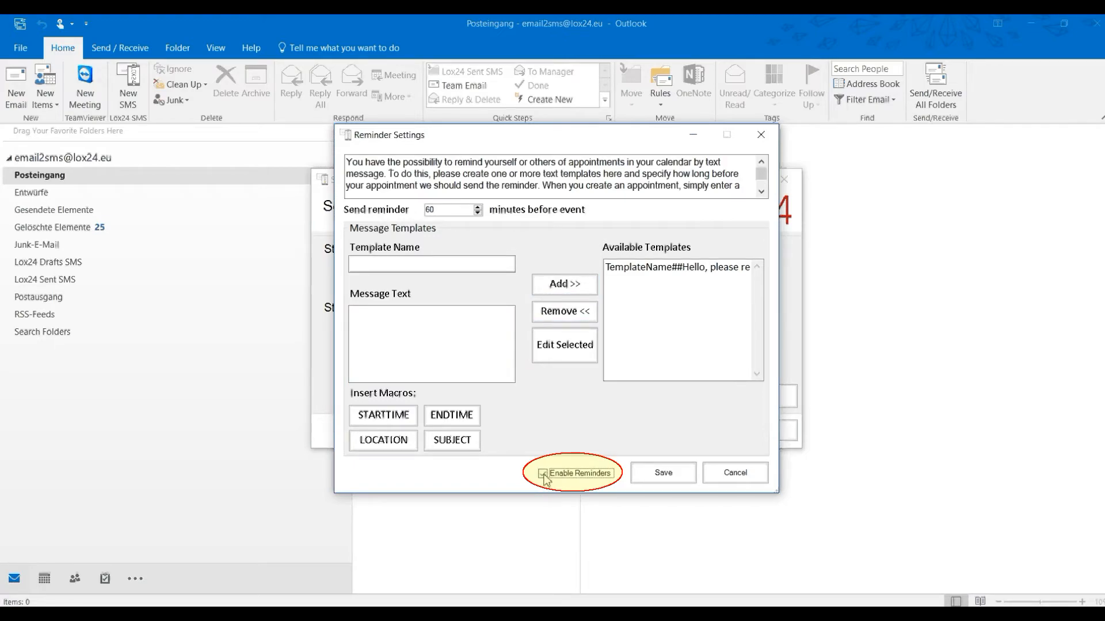
pyautogui.click(733, 473)
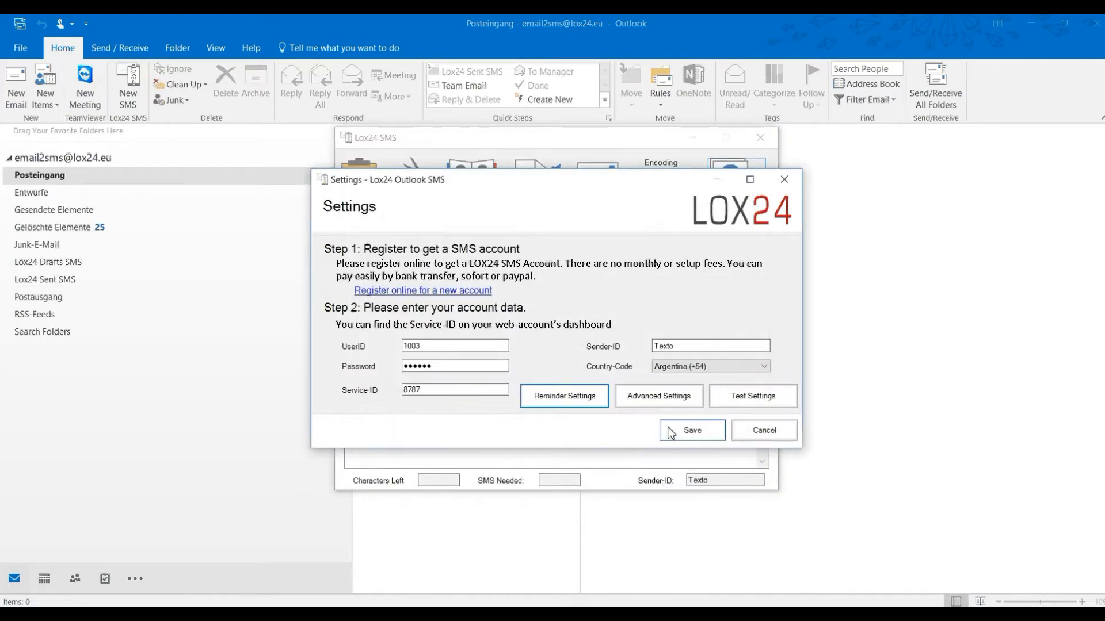
pyautogui.click(691, 430)
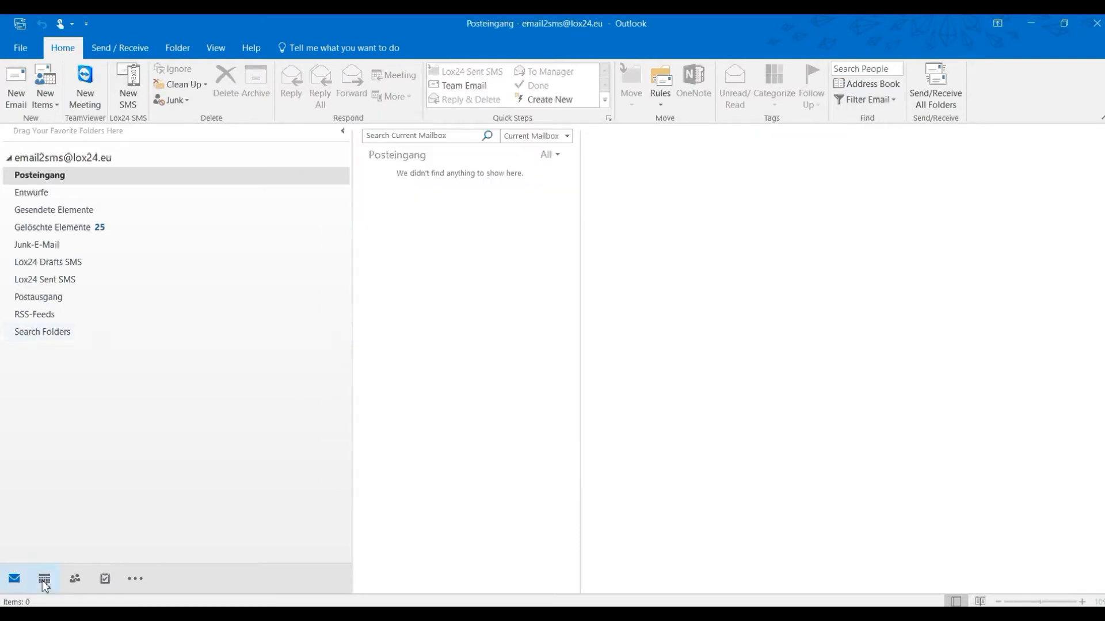
pyautogui.click(44, 579)
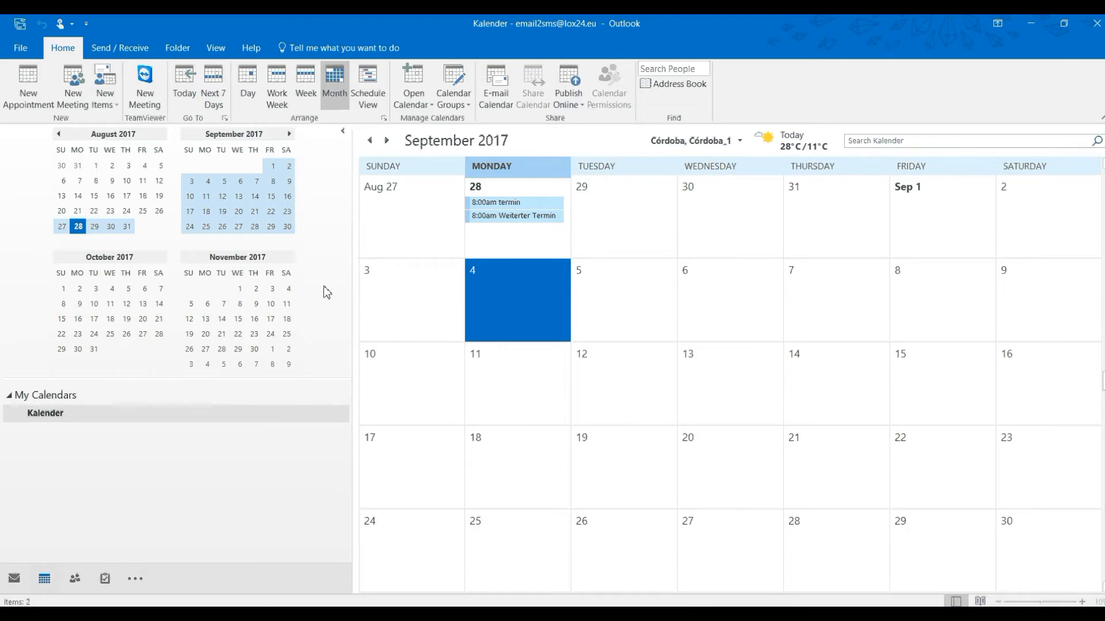
pyautogui.write('Appointment')
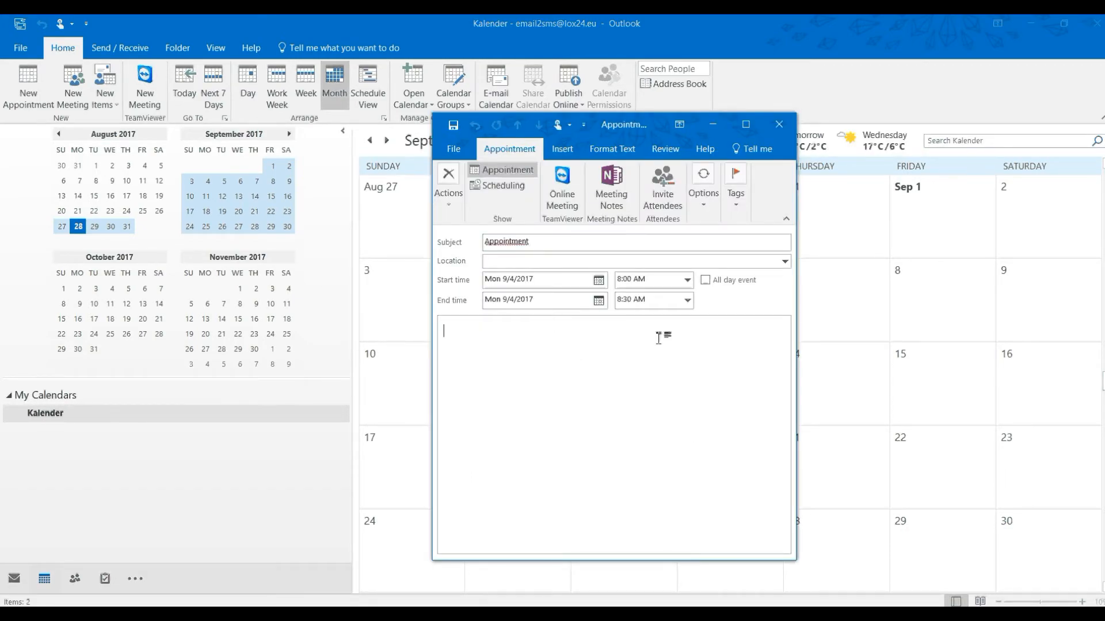
pyautogui.write('#4')
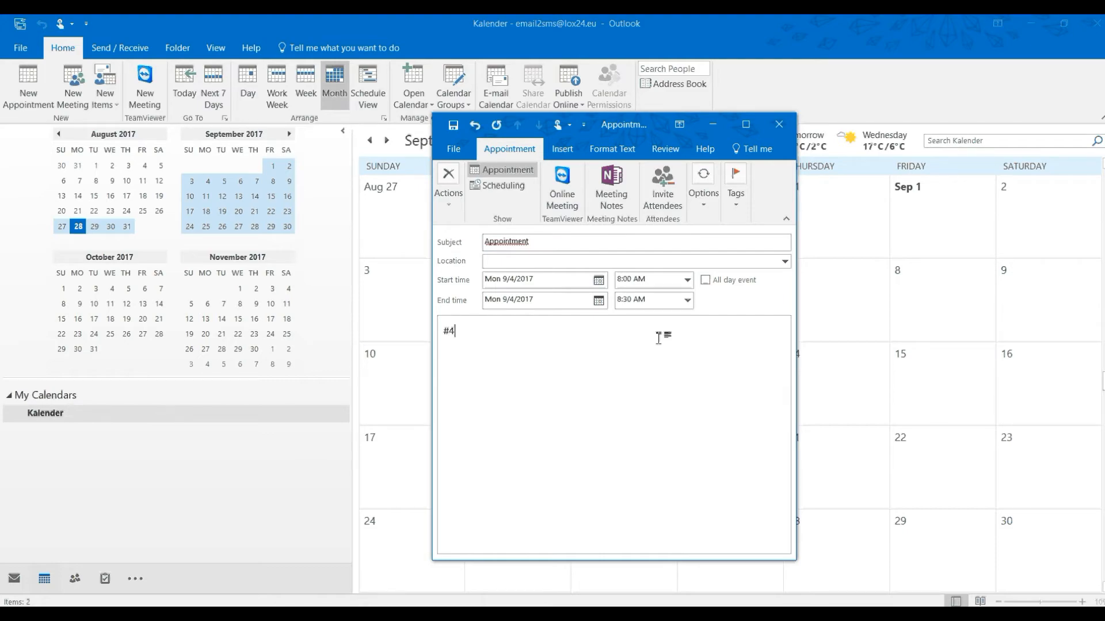
pyautogui.write('91701')
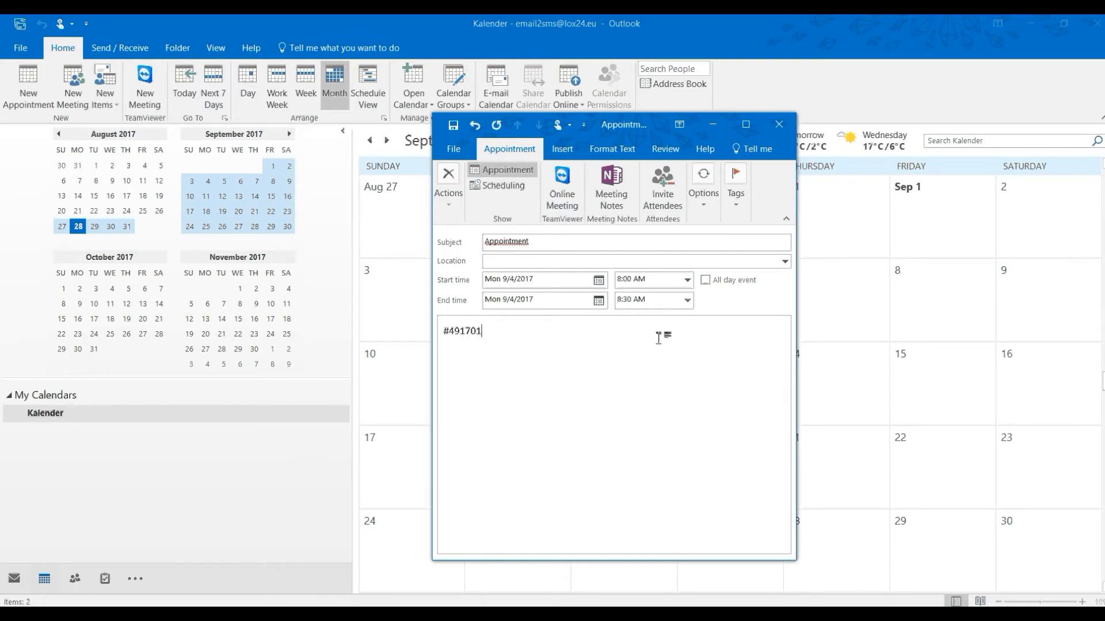
pyautogui.write('234567')
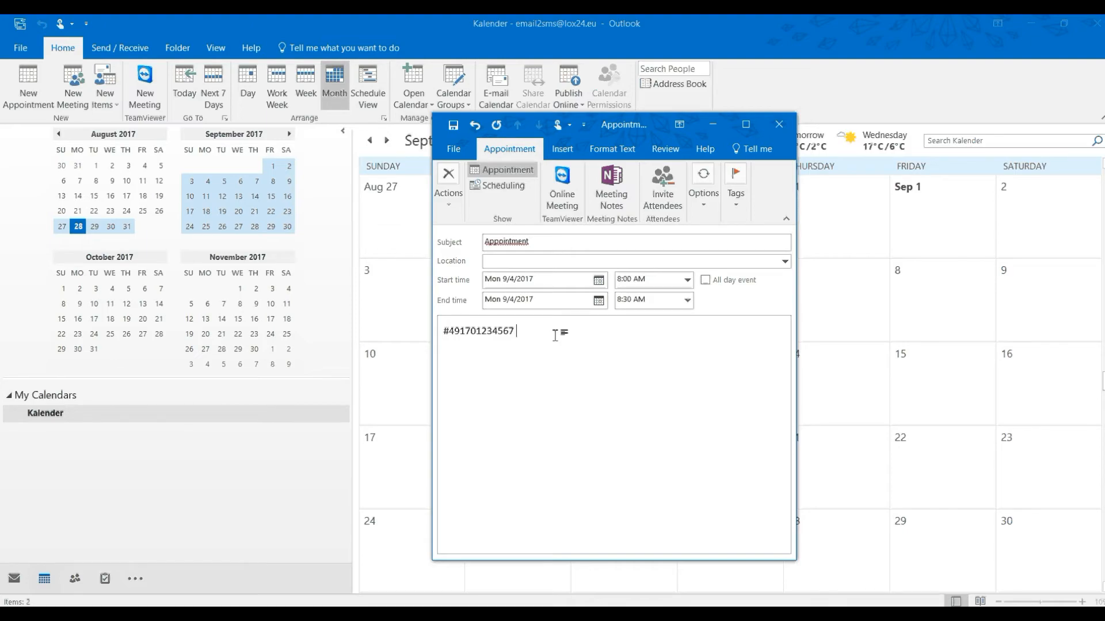
# - Add then select the '##TemplateName' text, and save and close the appointment
pyautogui.write('##')
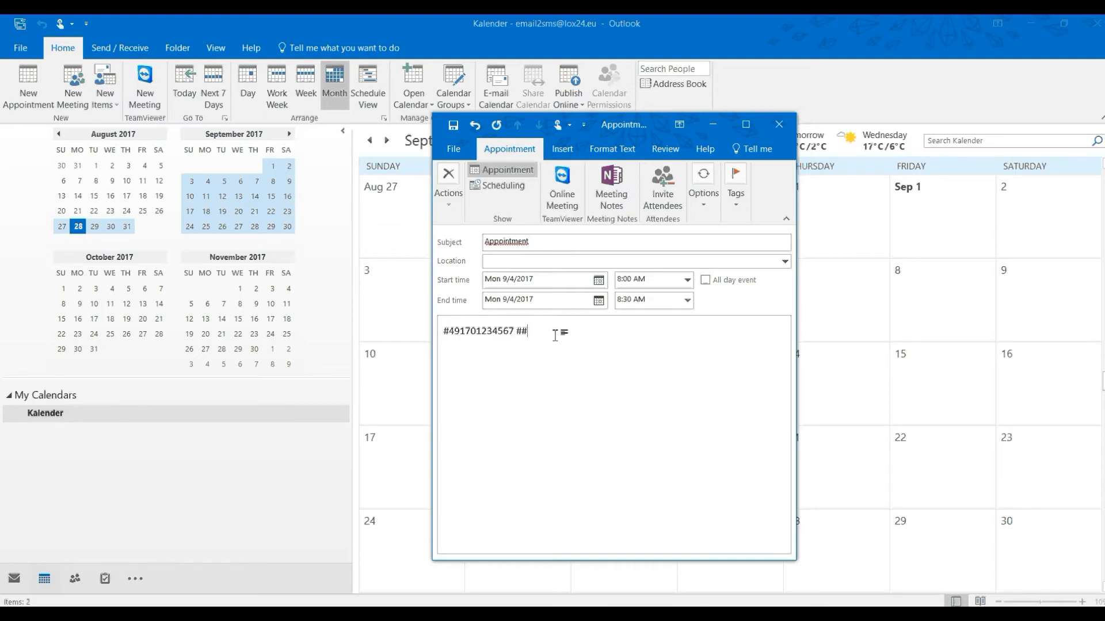
pyautogui.write('TemplateName')
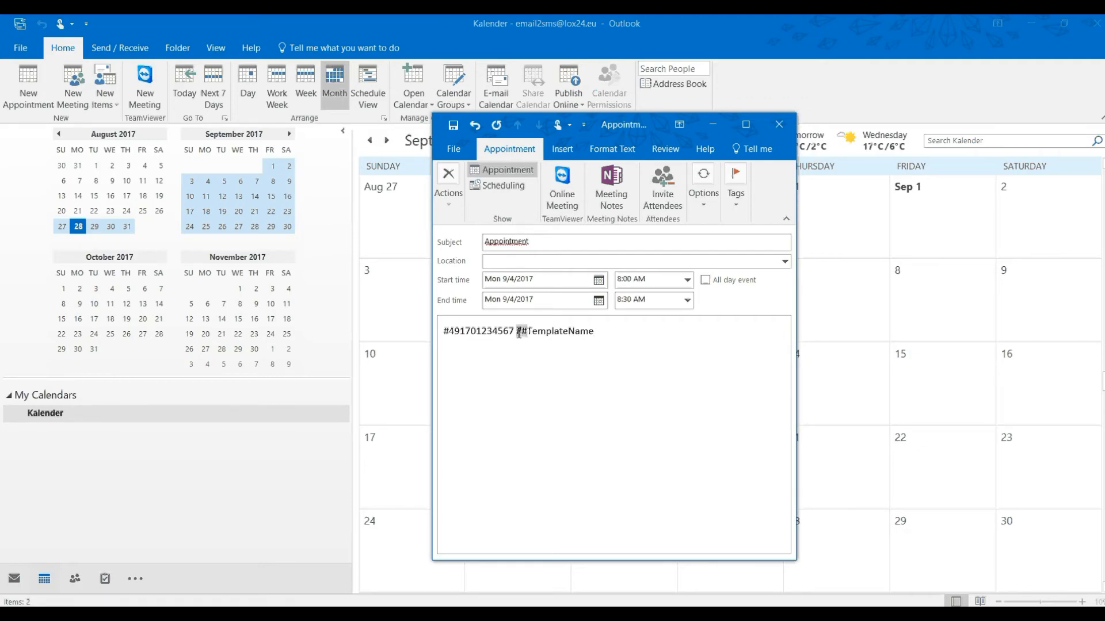
pyautogui.doubleClick(557, 331)
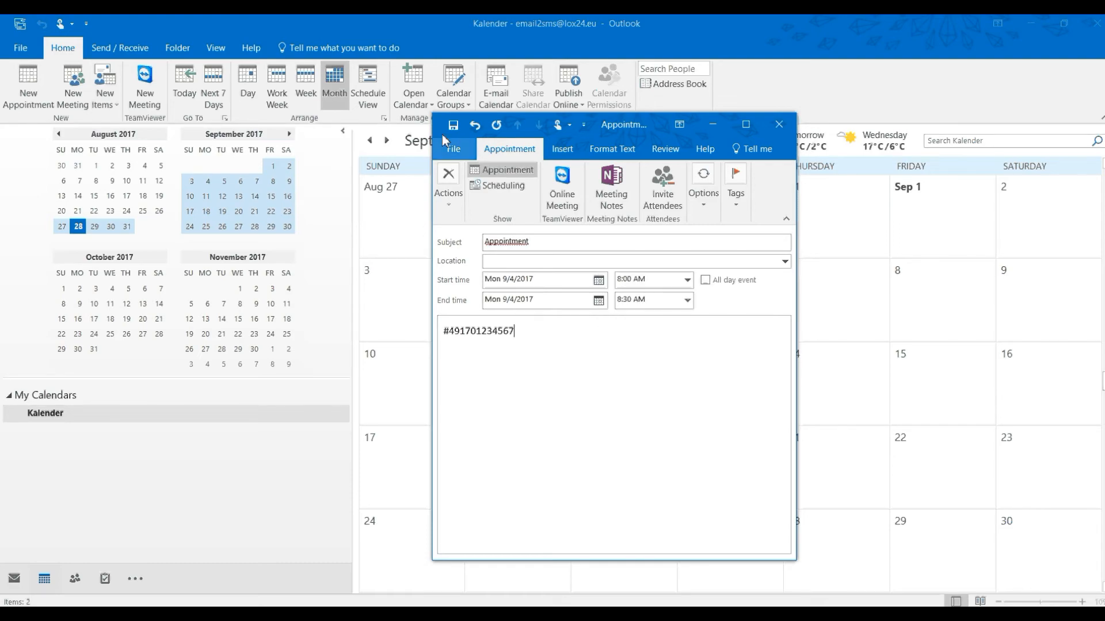
pyautogui.click(452, 124)
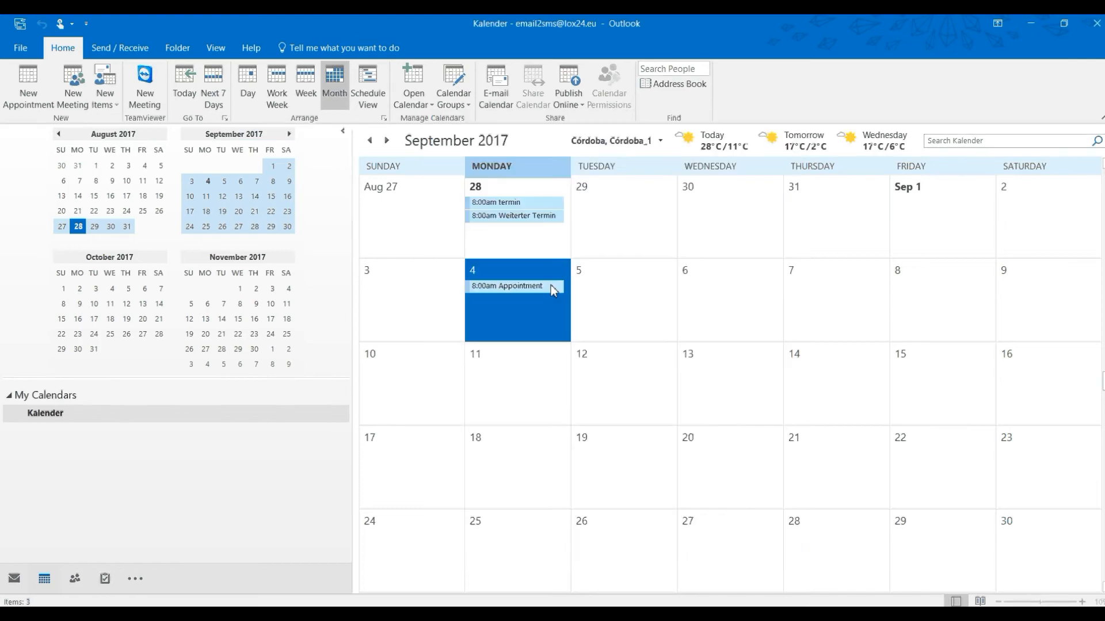
# - Reschedule the September 4 appointment to 9:00 AM and save it, triggering the SMS send
pyautogui.click(513, 287)
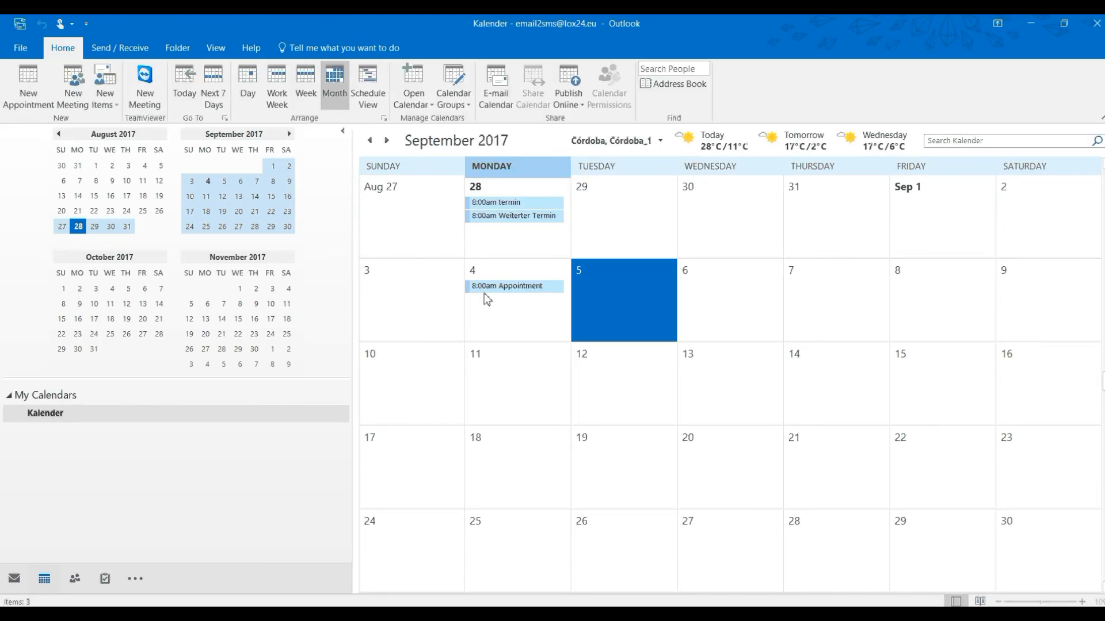
pyautogui.doubleClick(506, 285)
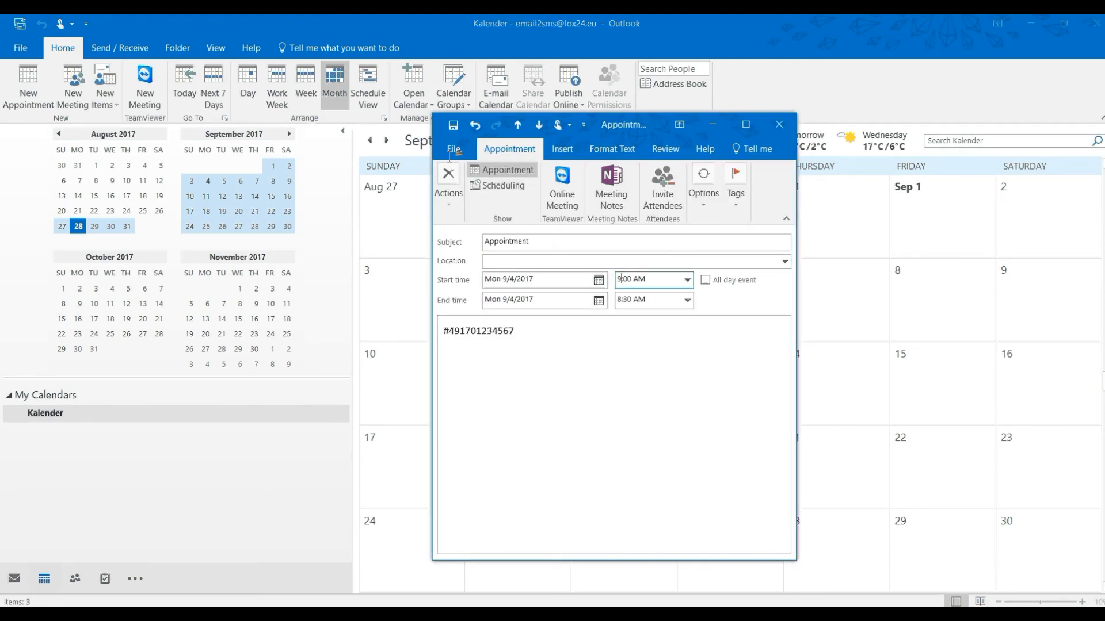
pyautogui.click(452, 125)
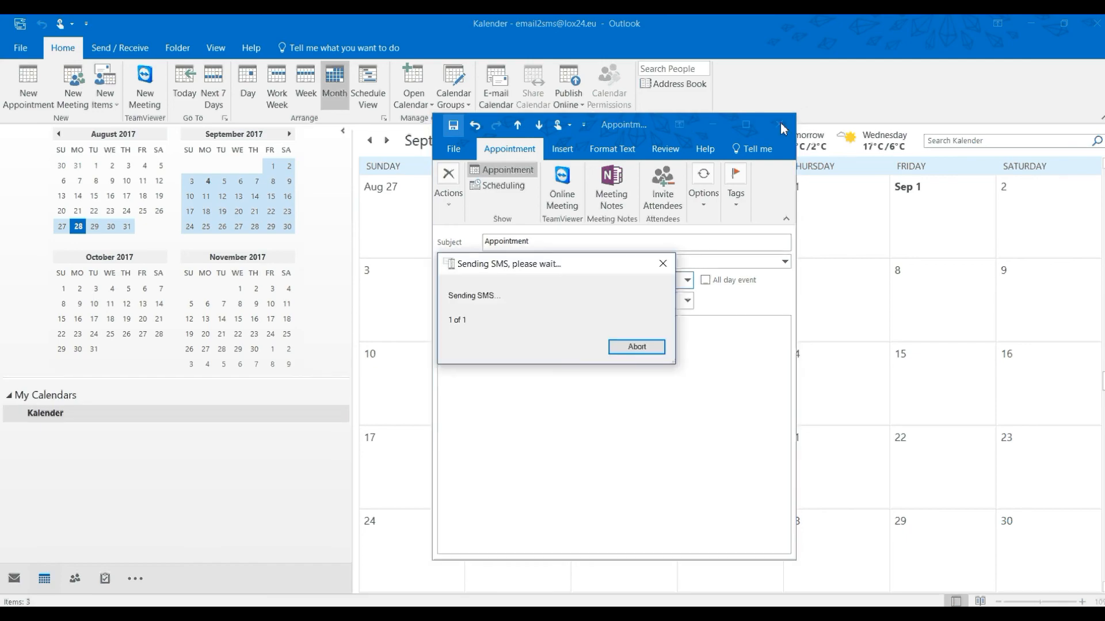
# - Delete the 9:00 AM appointment from the calendar
pyautogui.rightClick(511, 286)
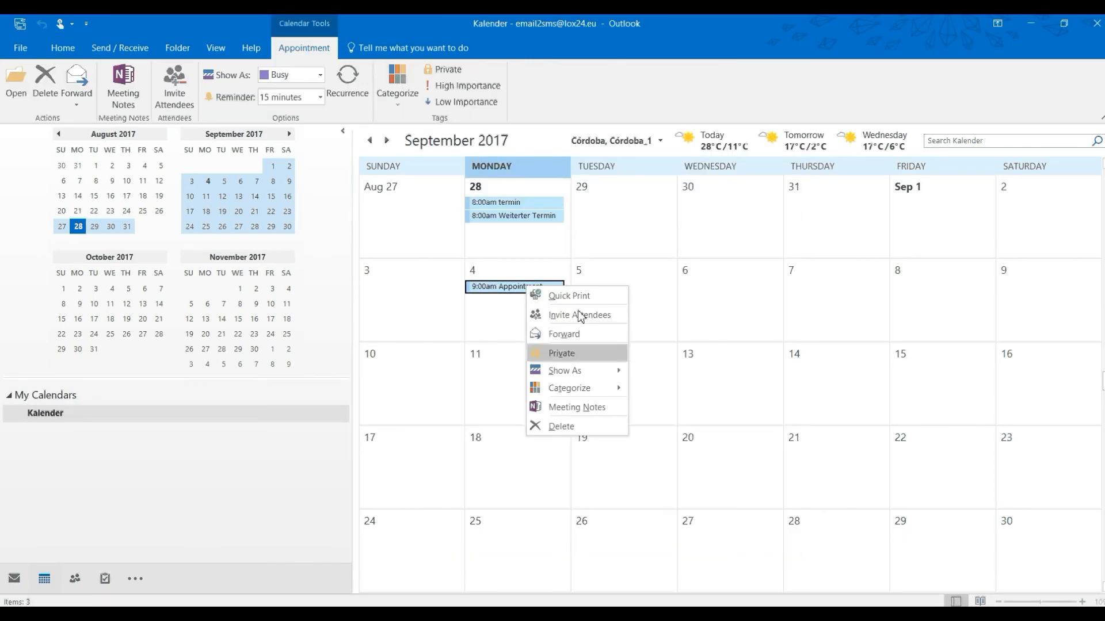
pyautogui.click(560, 425)
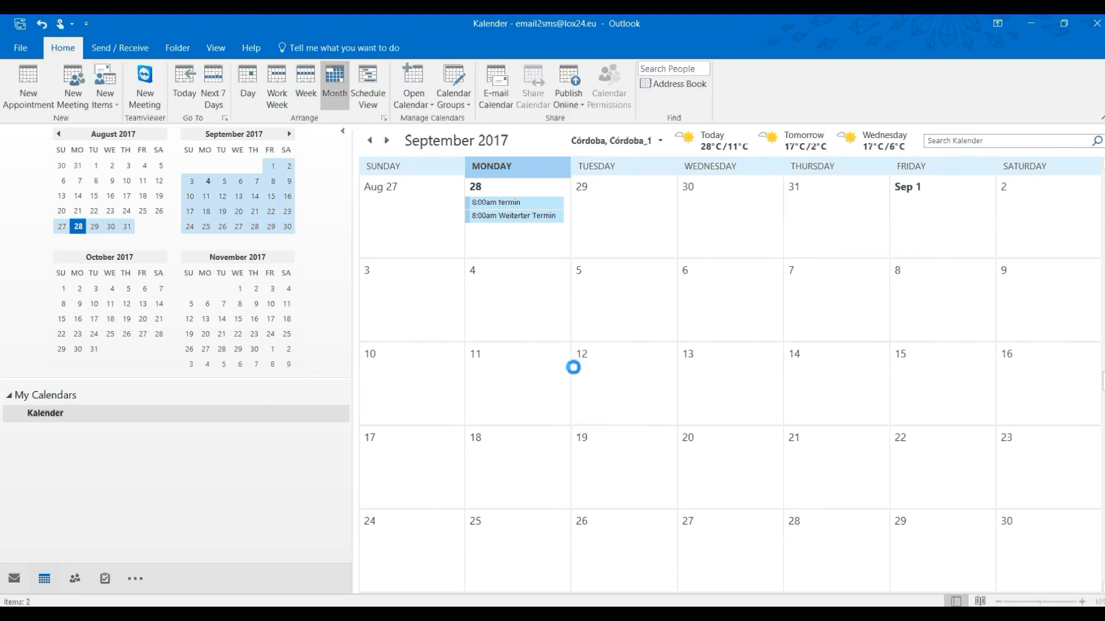